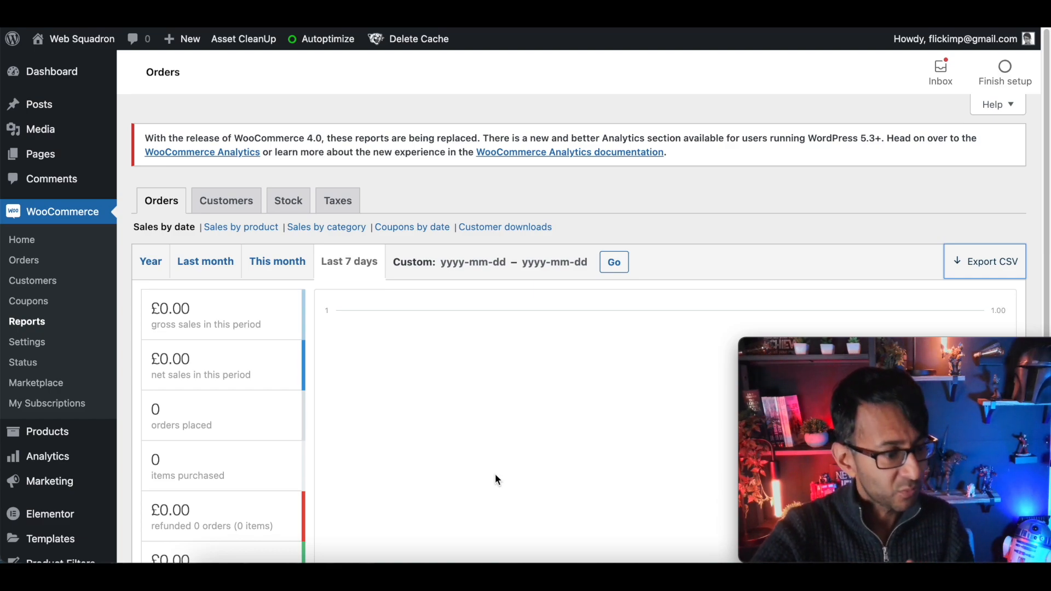
mouse_move(70, 260)
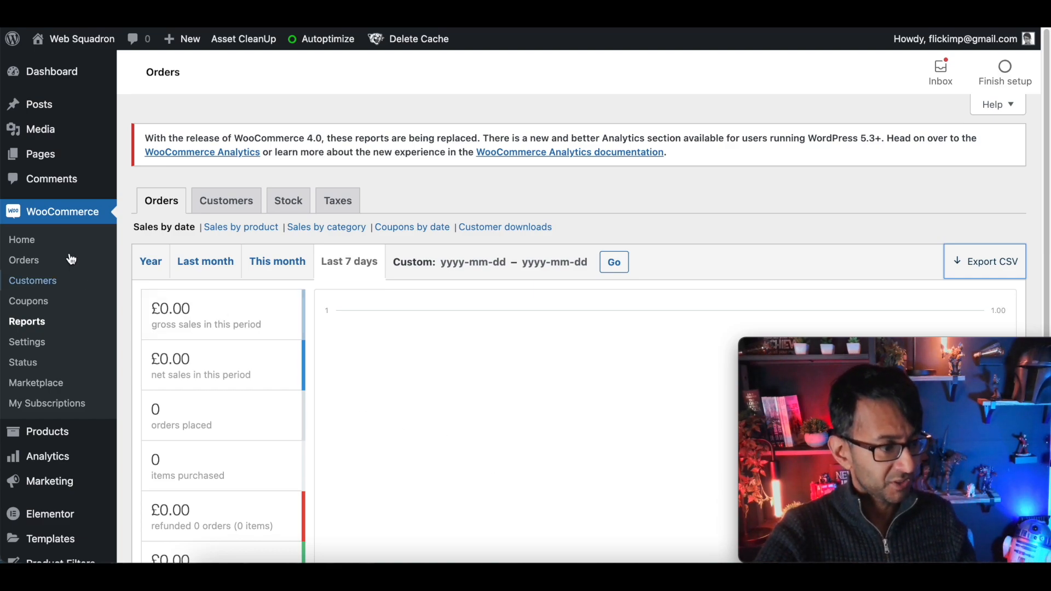
mouse_move(26, 322)
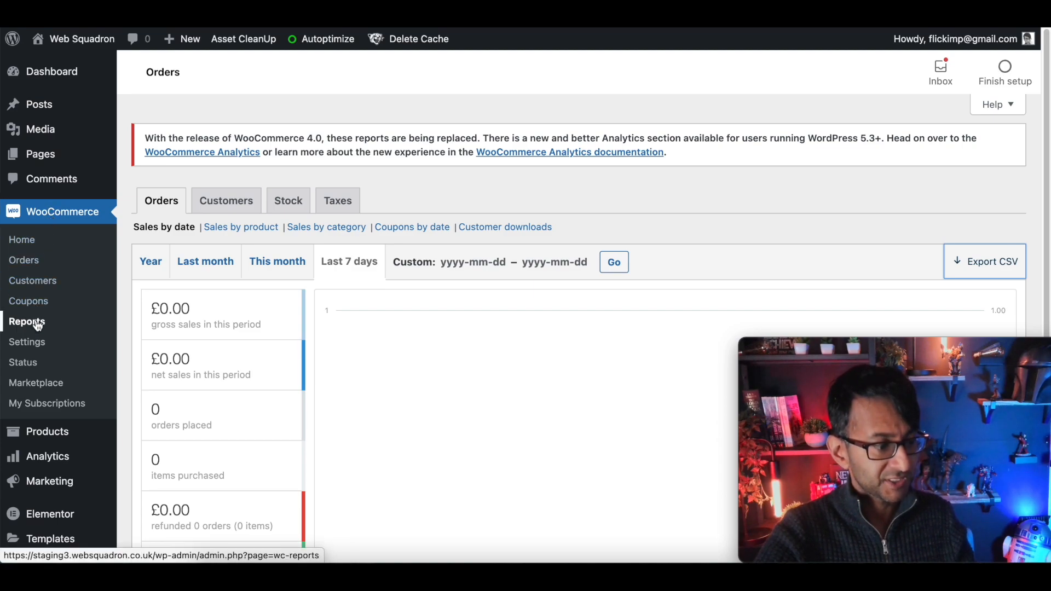
mouse_move(915, 299)
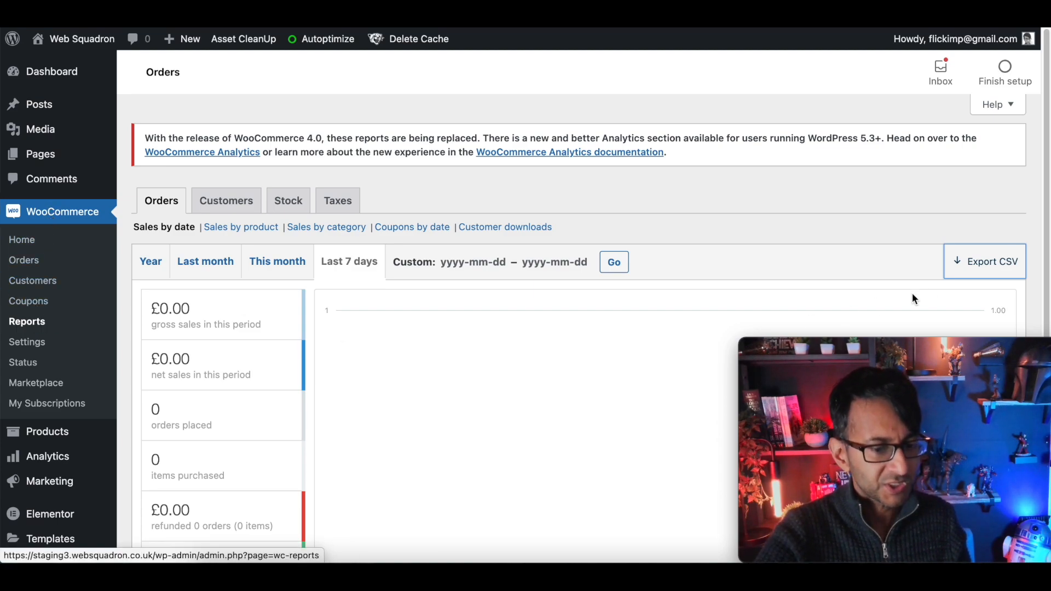
Switch the sales-by-date Orders report to the Year range.
click(150, 261)
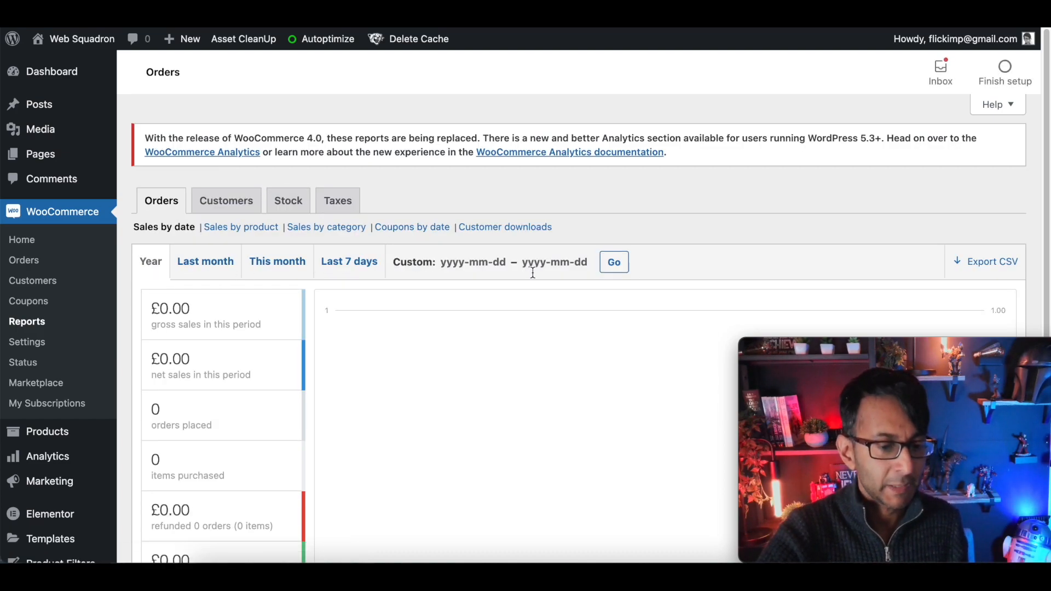
mouse_move(994, 262)
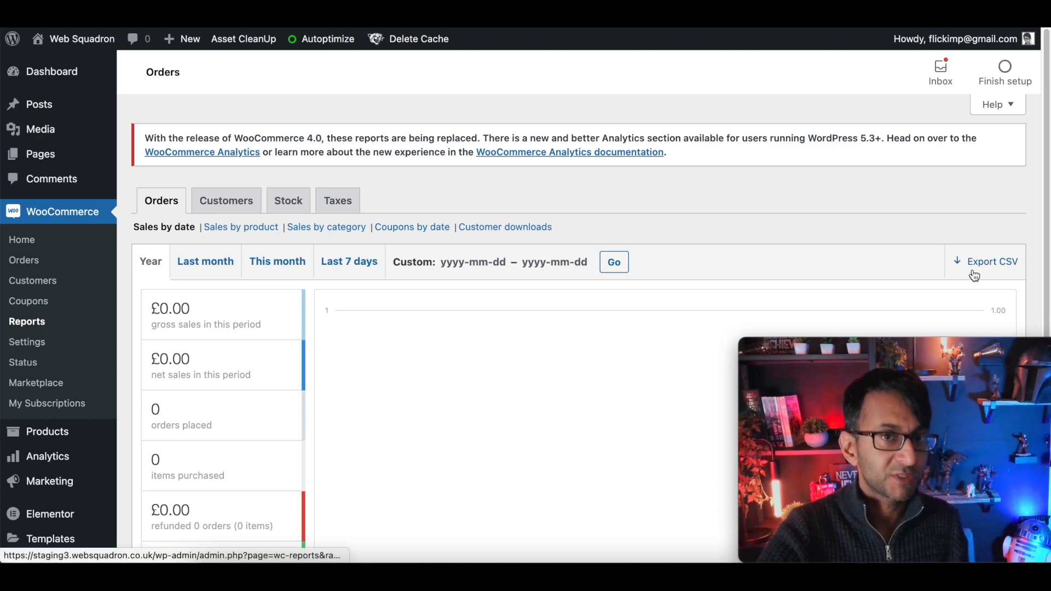
mouse_move(930, 273)
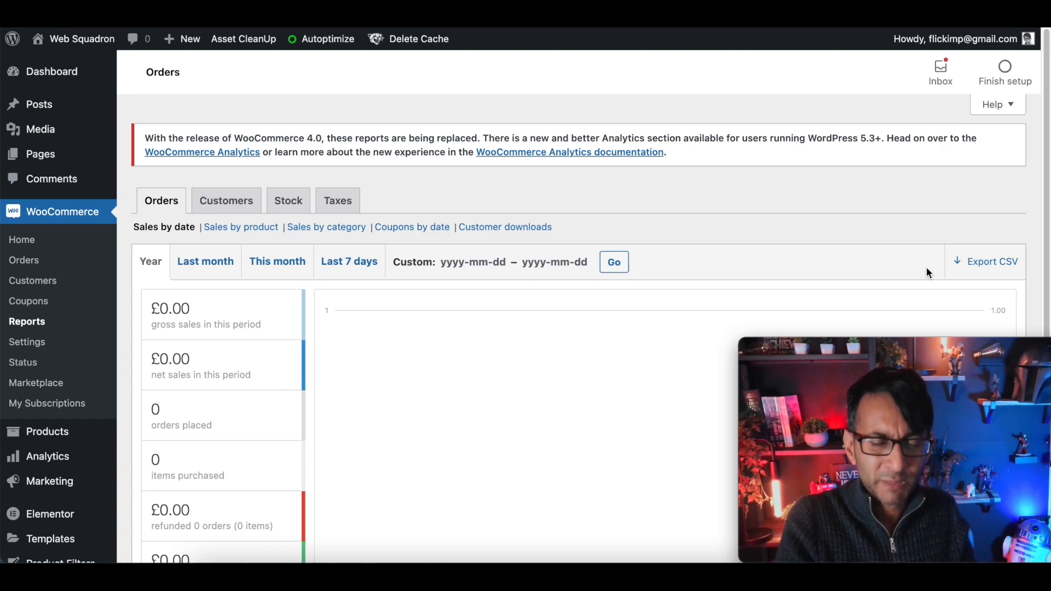
mouse_move(999, 264)
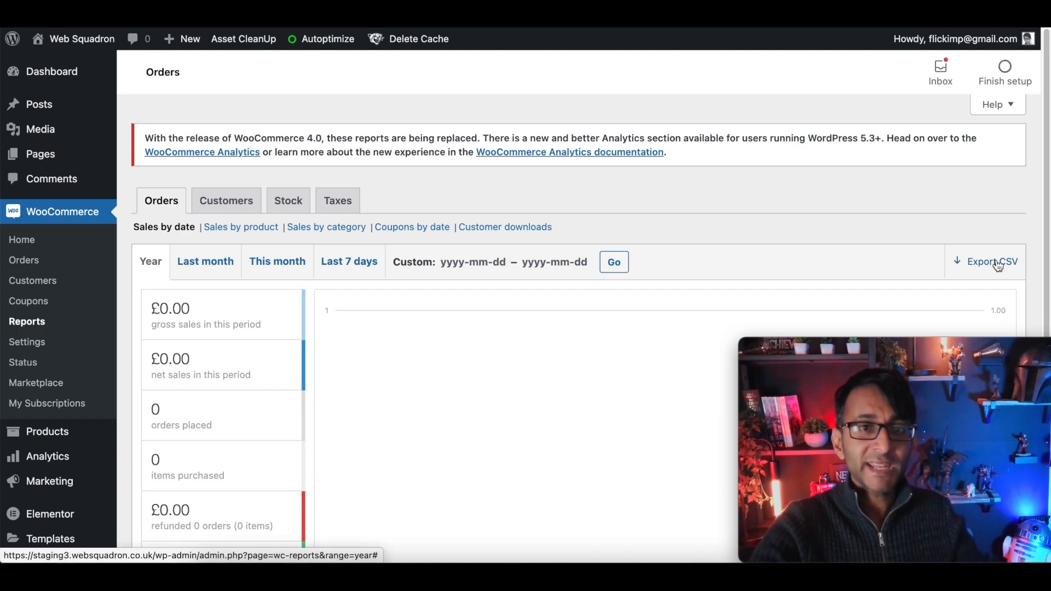
mouse_move(838, 466)
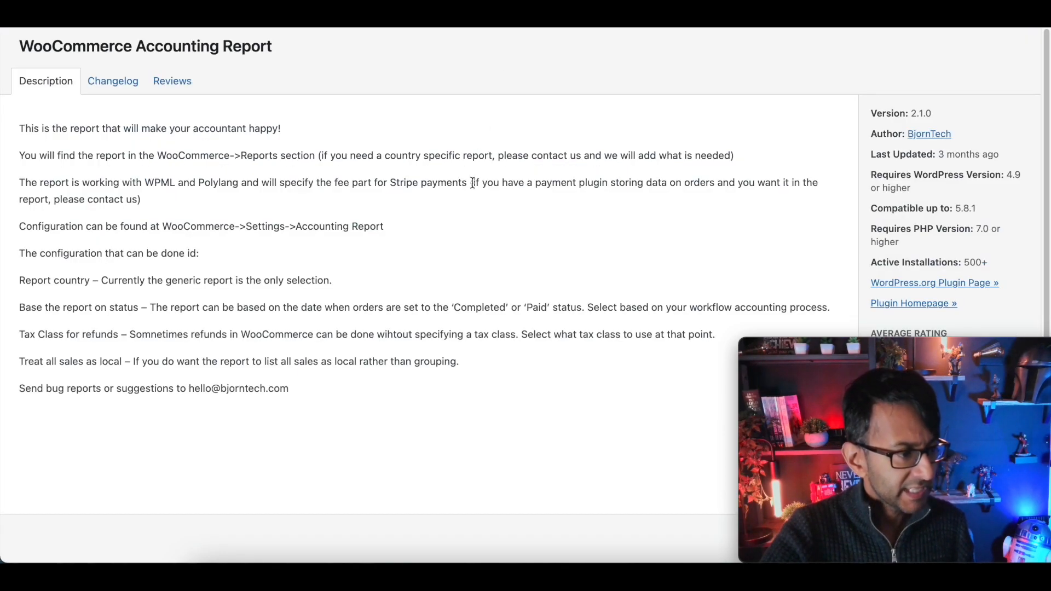
mouse_move(462, 222)
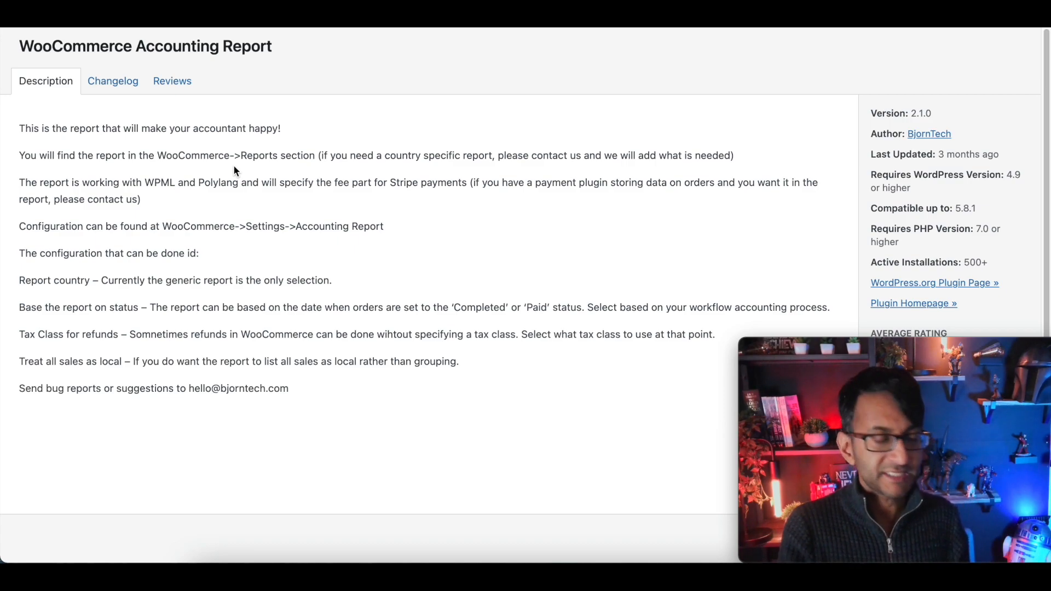
mouse_move(172, 80)
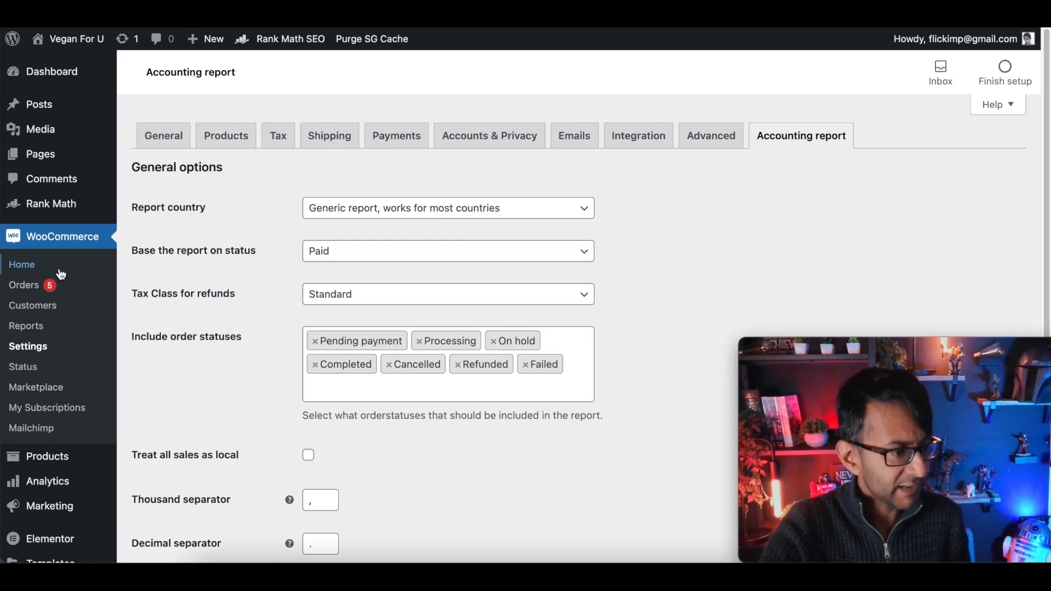
mouse_move(29, 346)
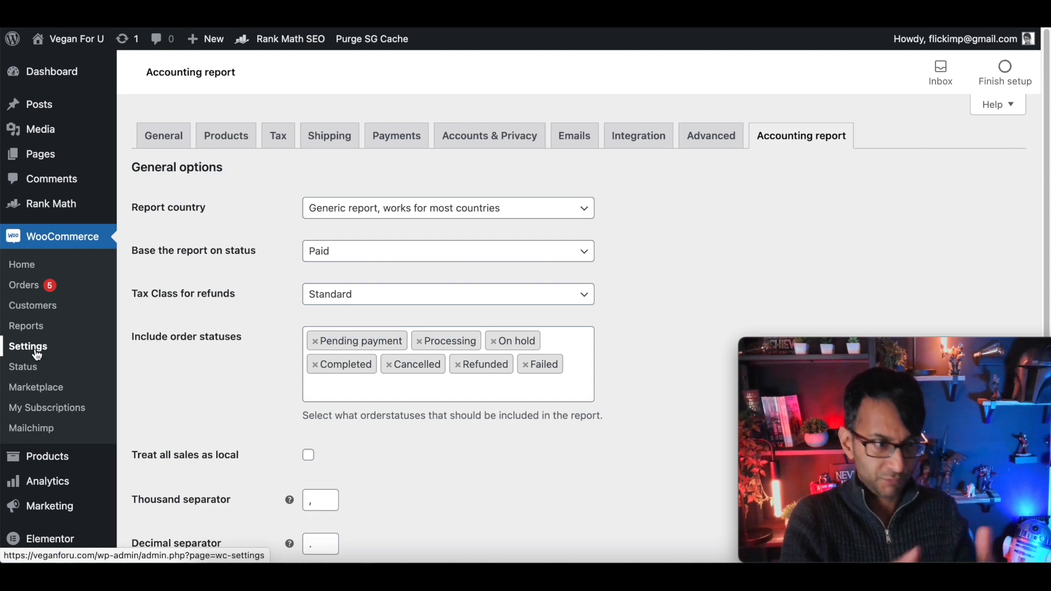
mouse_move(819, 144)
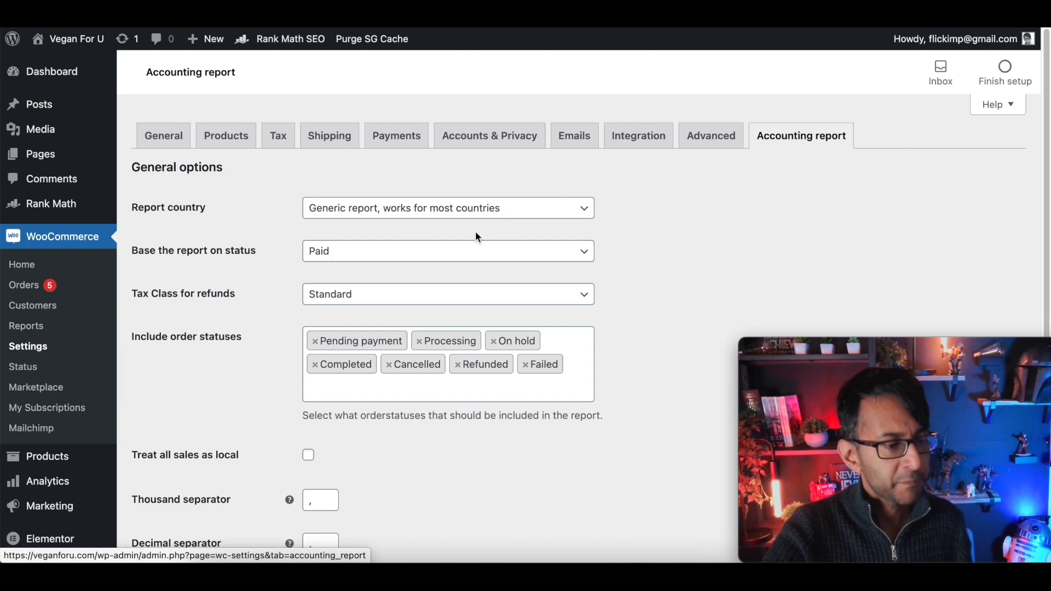
Review the Accounting report options and inspect the 'Base the report on' status choices.
scroll(down, 3)
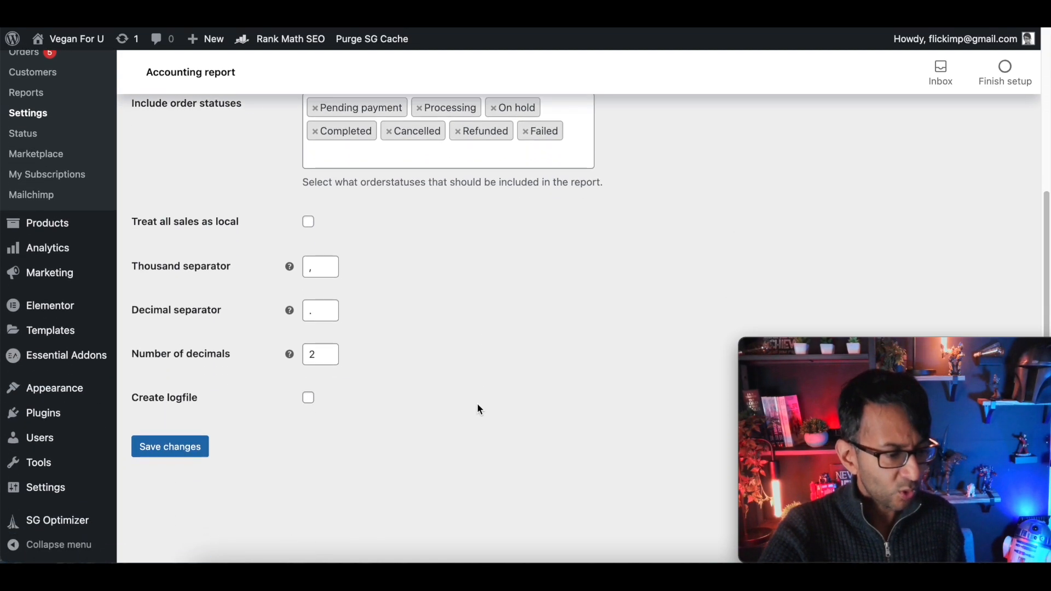
scroll(up, 3)
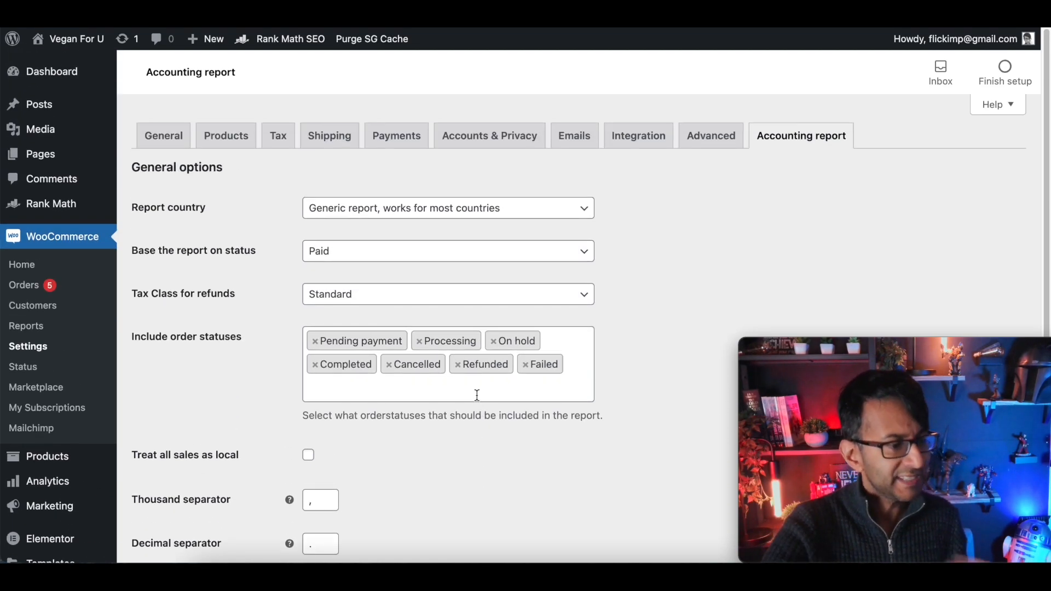
mouse_move(520, 252)
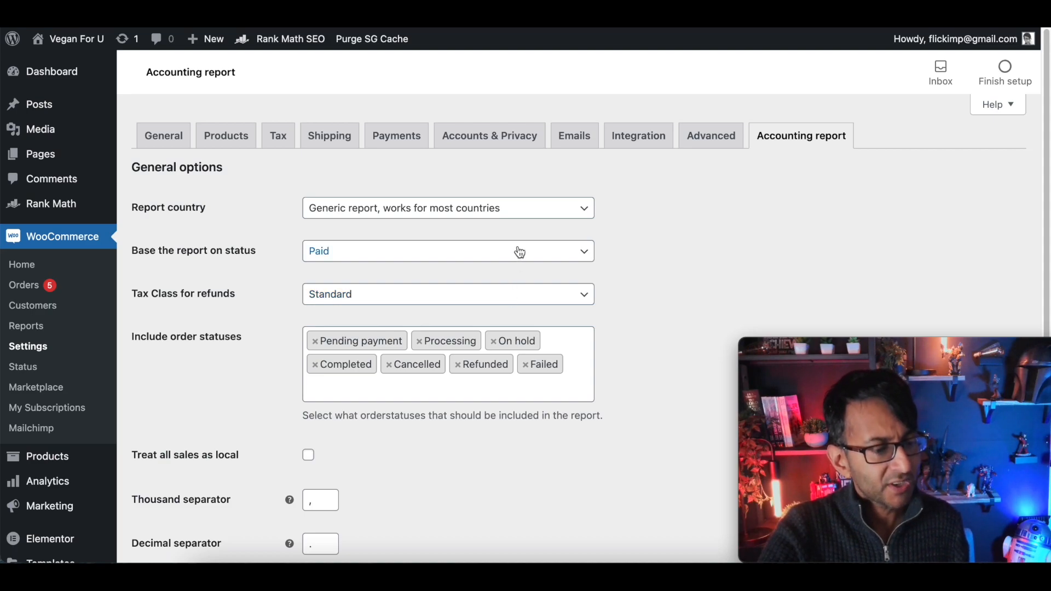
click(448, 250)
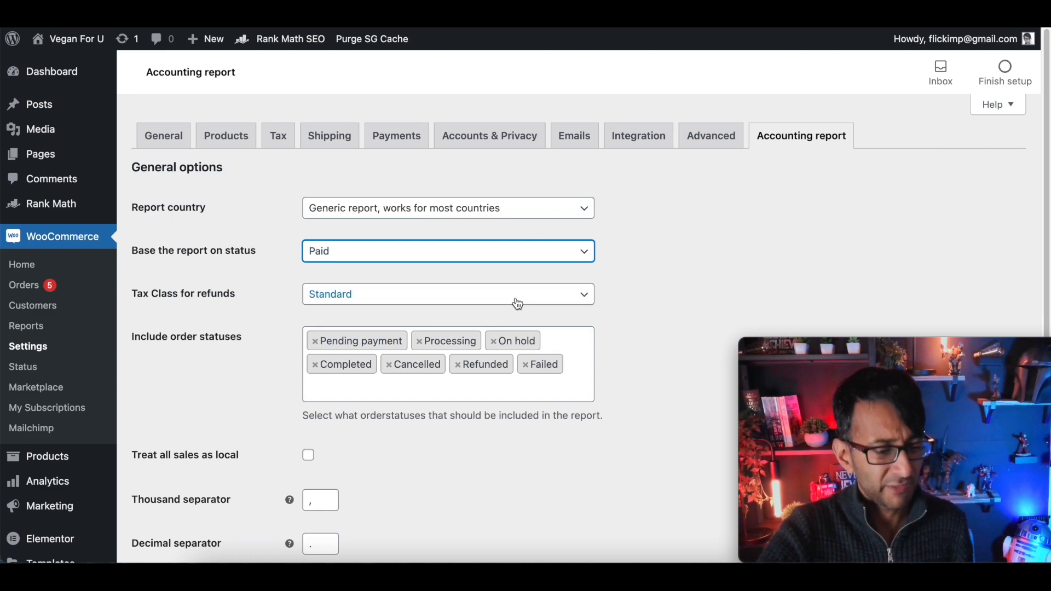
mouse_move(516, 302)
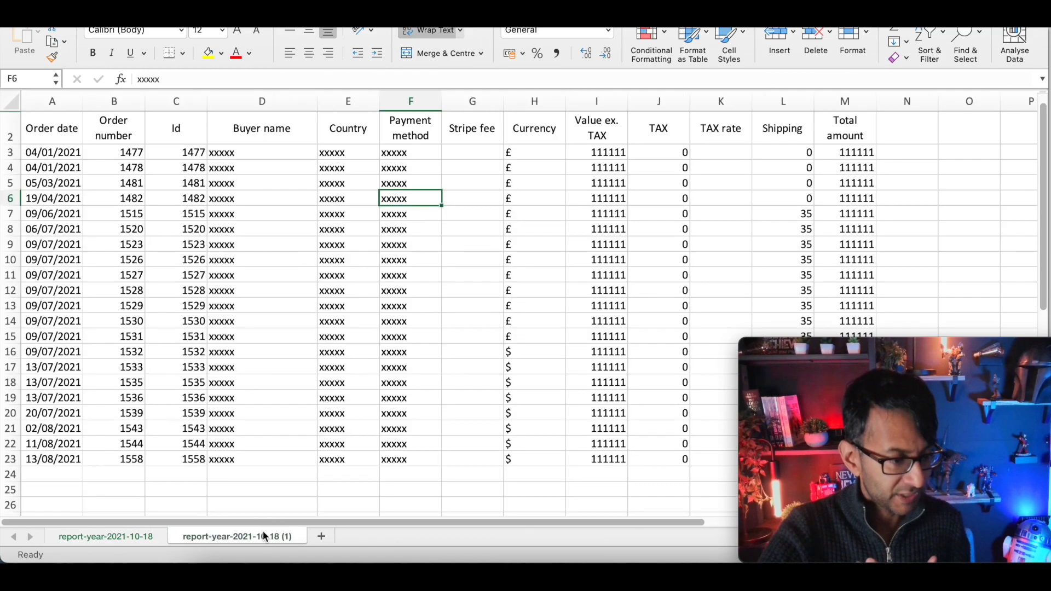
mouse_move(403, 396)
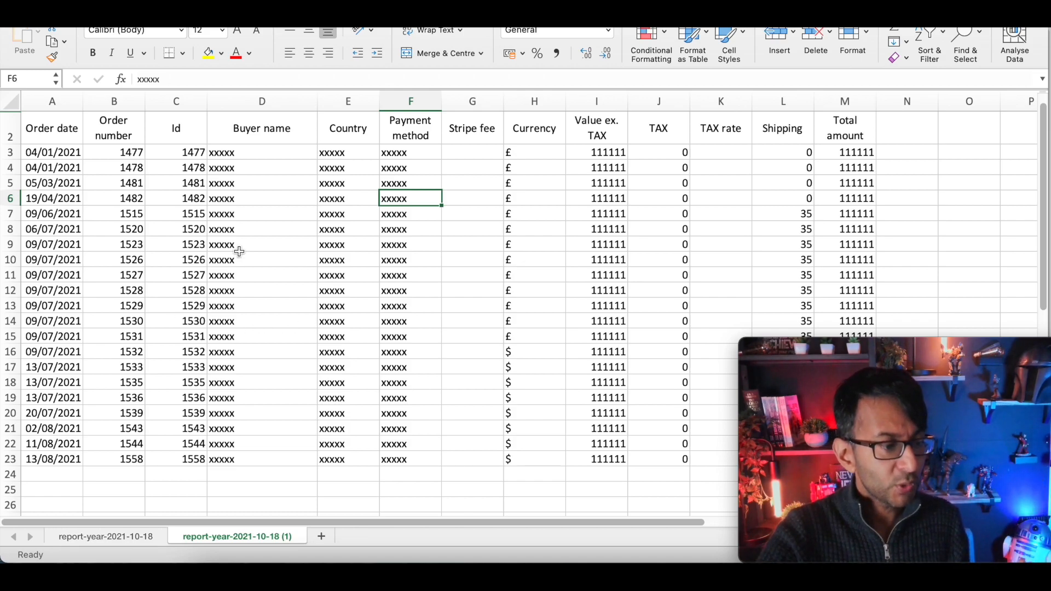
mouse_move(332, 229)
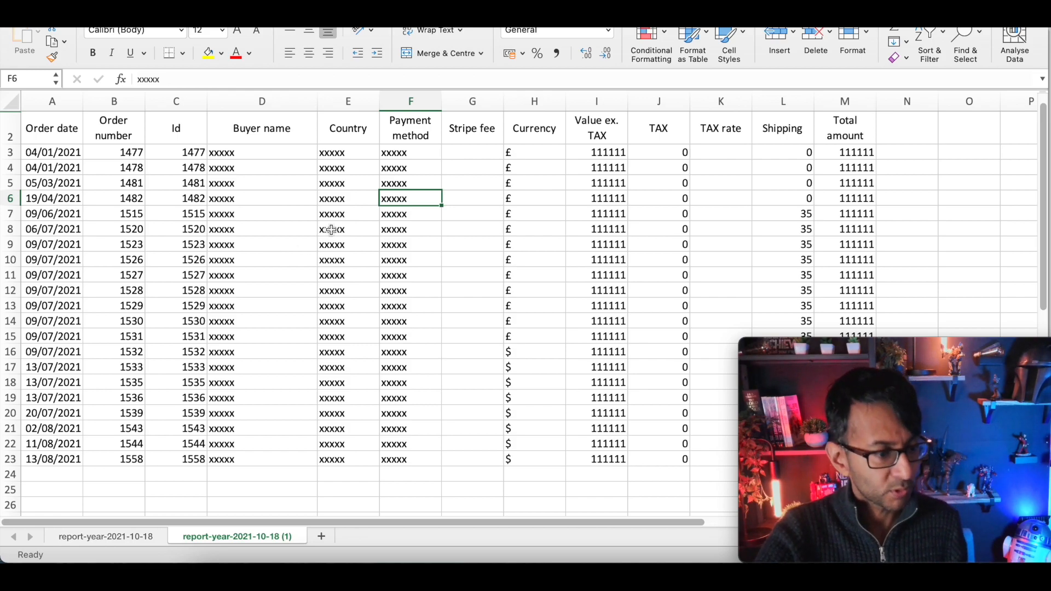
mouse_move(406, 216)
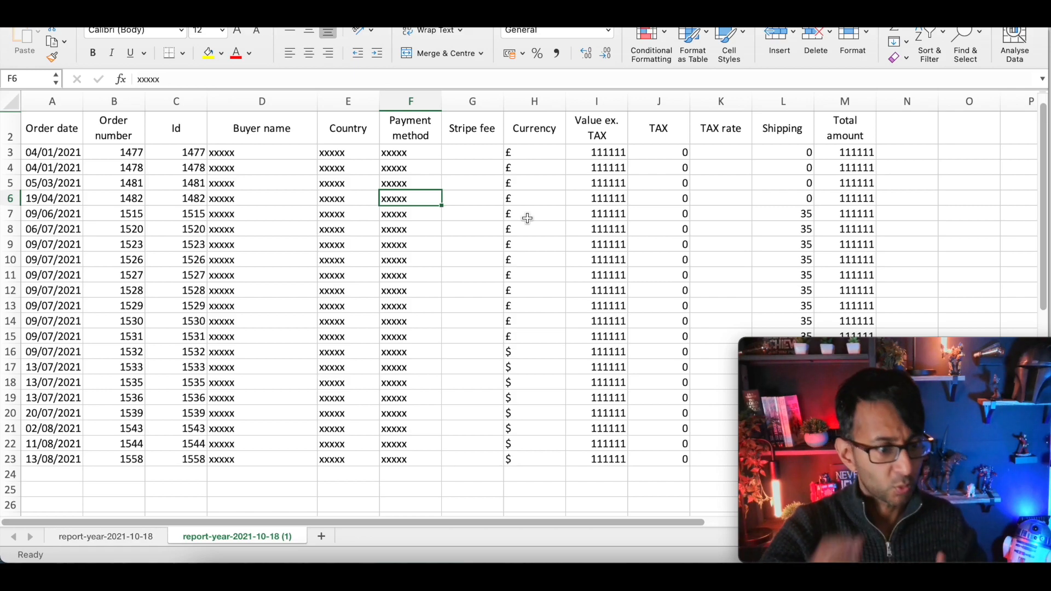
mouse_move(644, 177)
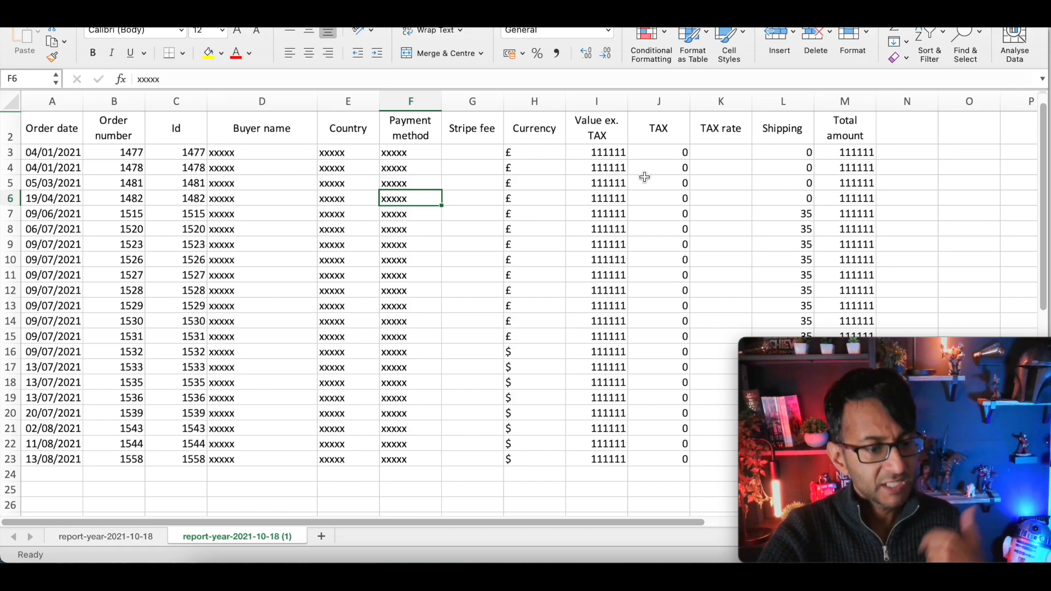
mouse_move(801, 209)
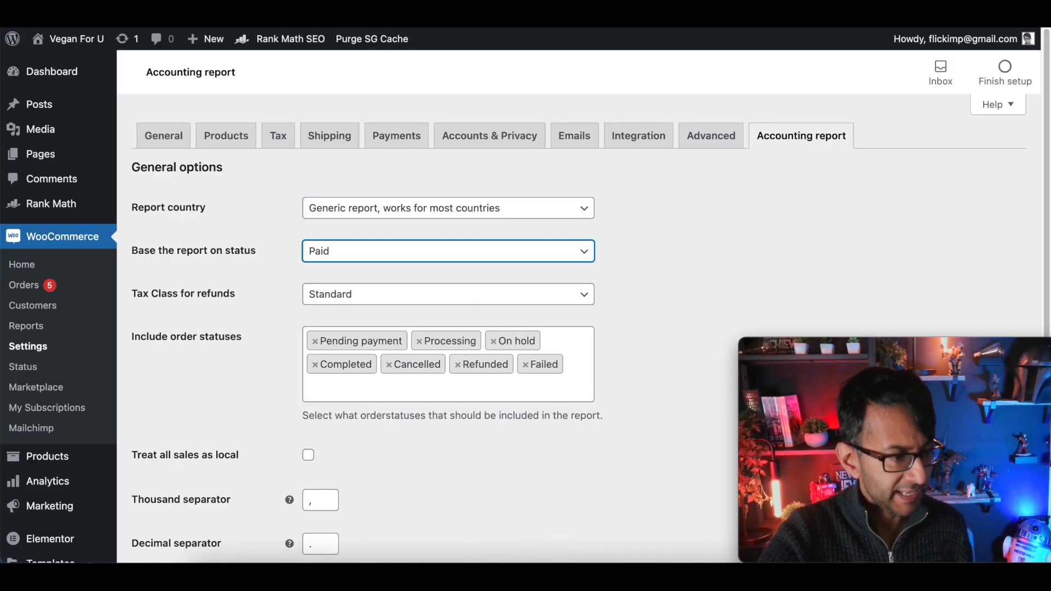
Filter the Include order statuses list with 'pro', then leave all seven statuses unchanged.
click(448, 382)
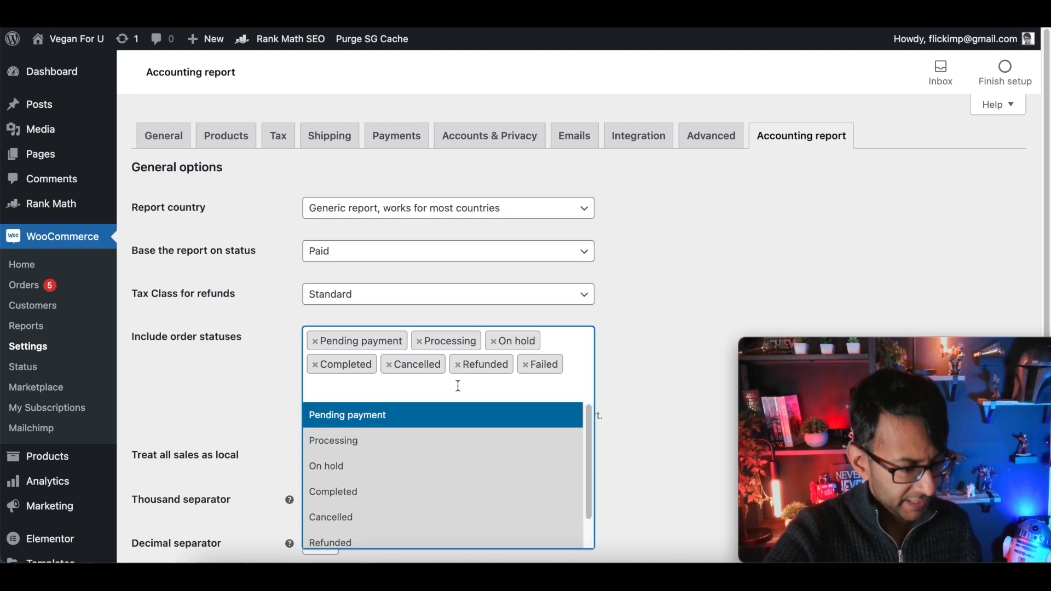
text(pro)
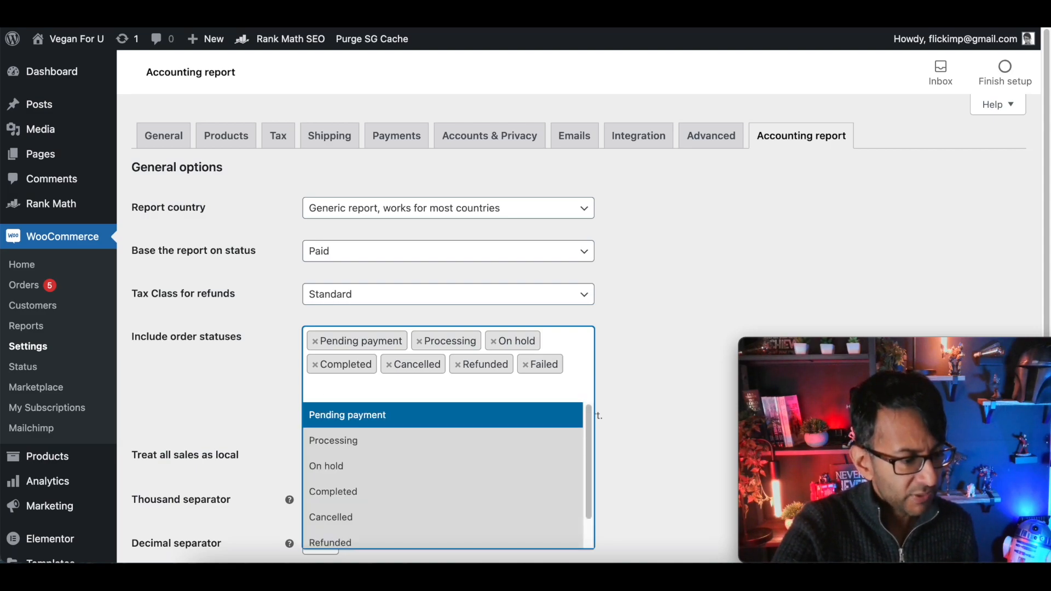
click(663, 327)
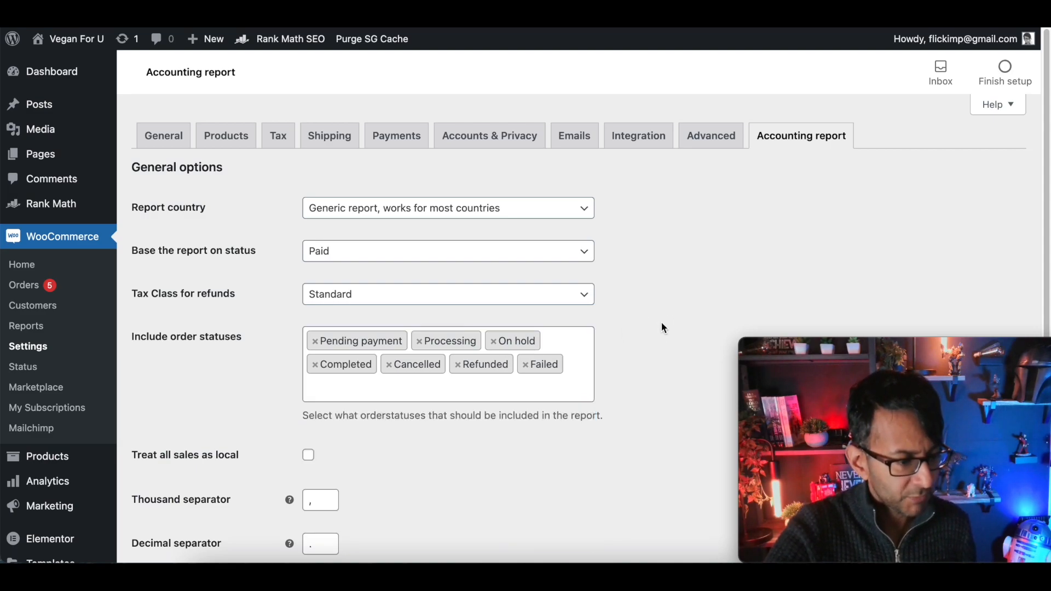
mouse_move(524, 271)
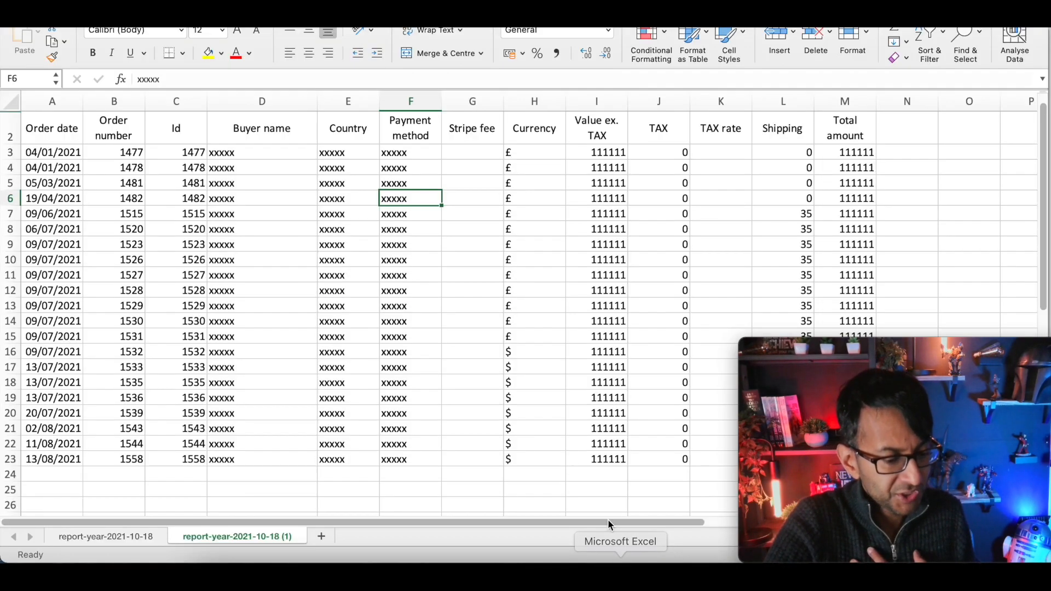
View the report-year-2021-10-18 monthly totals sheet, then return to the (1) per-order sheet.
click(106, 536)
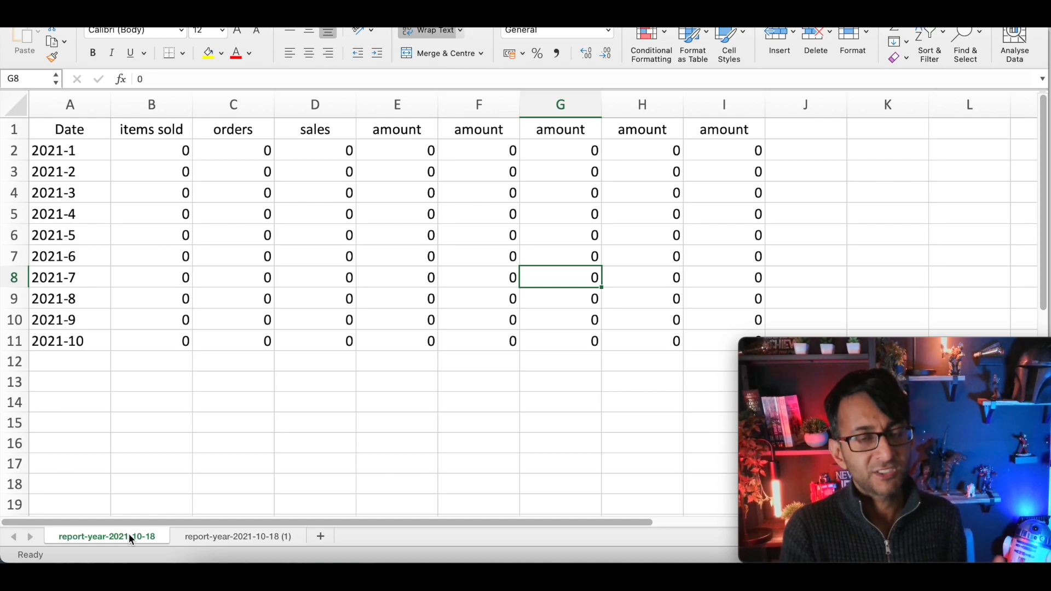
mouse_move(141, 559)
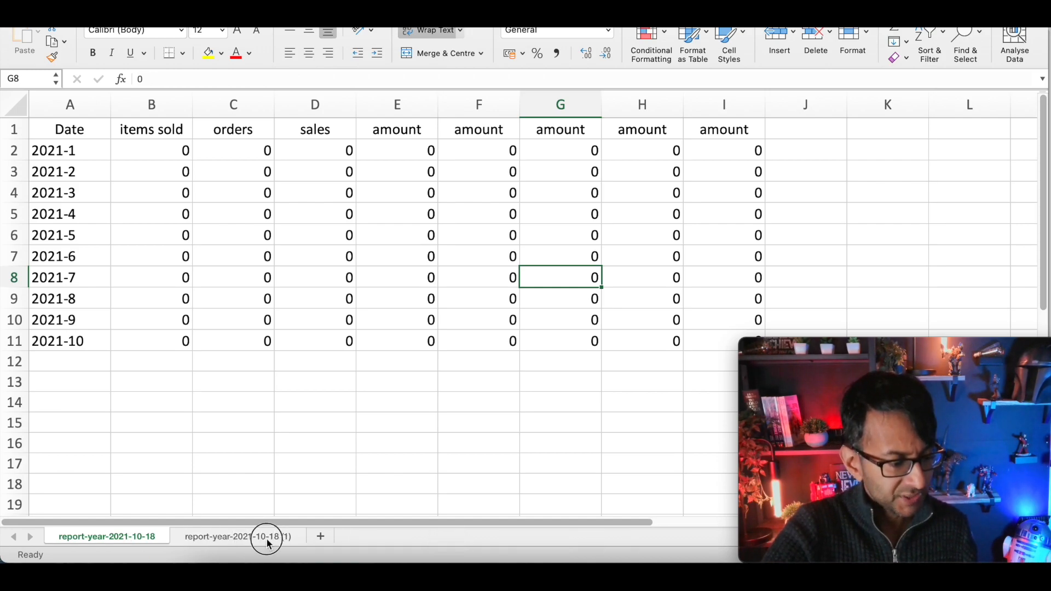
click(236, 536)
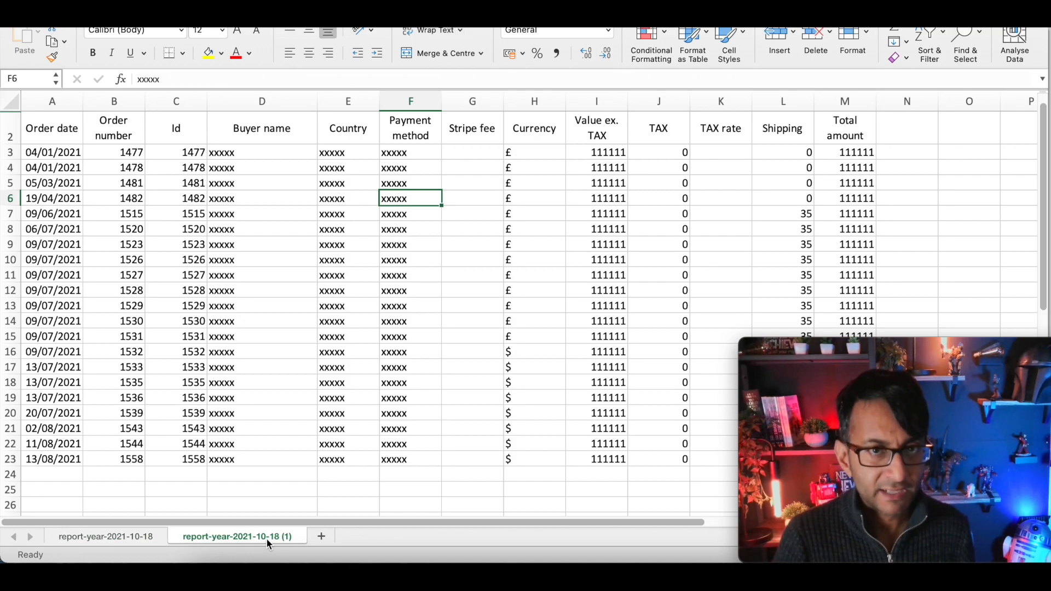